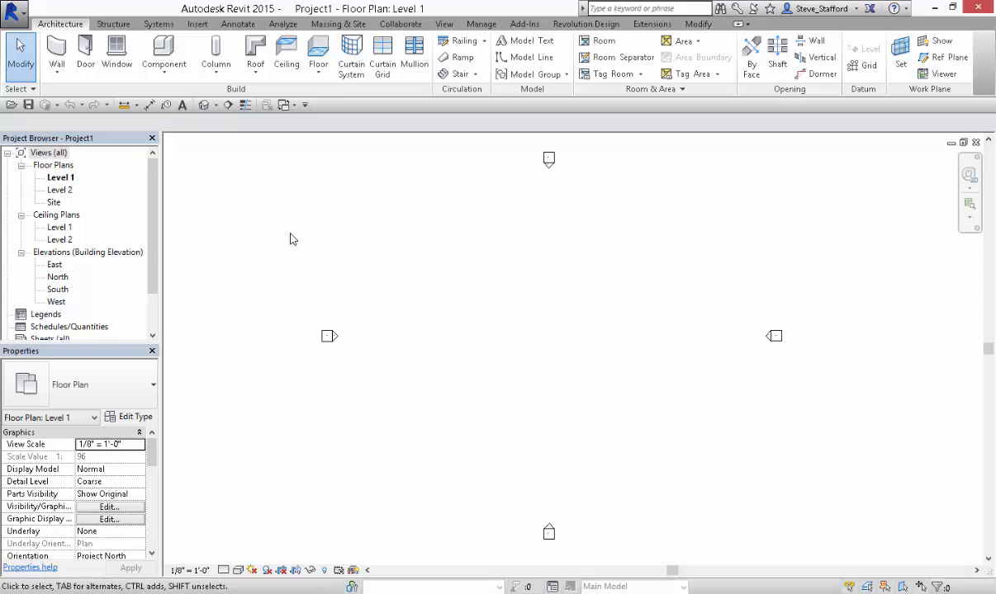
{"action": "mouse_move", "coordinate": [112, 261]}
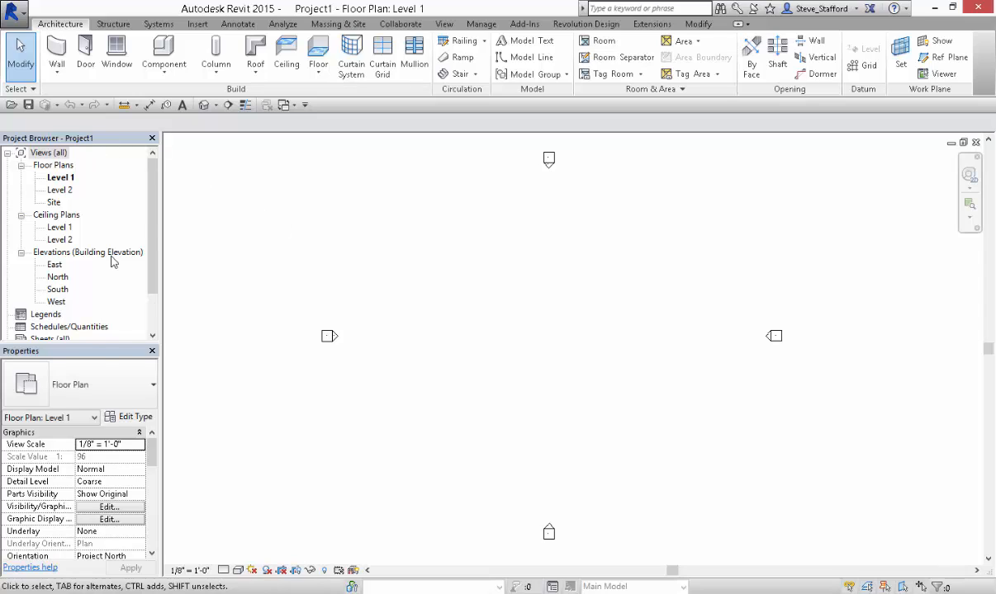
{"action": "mouse_move", "coordinate": [142, 169]}
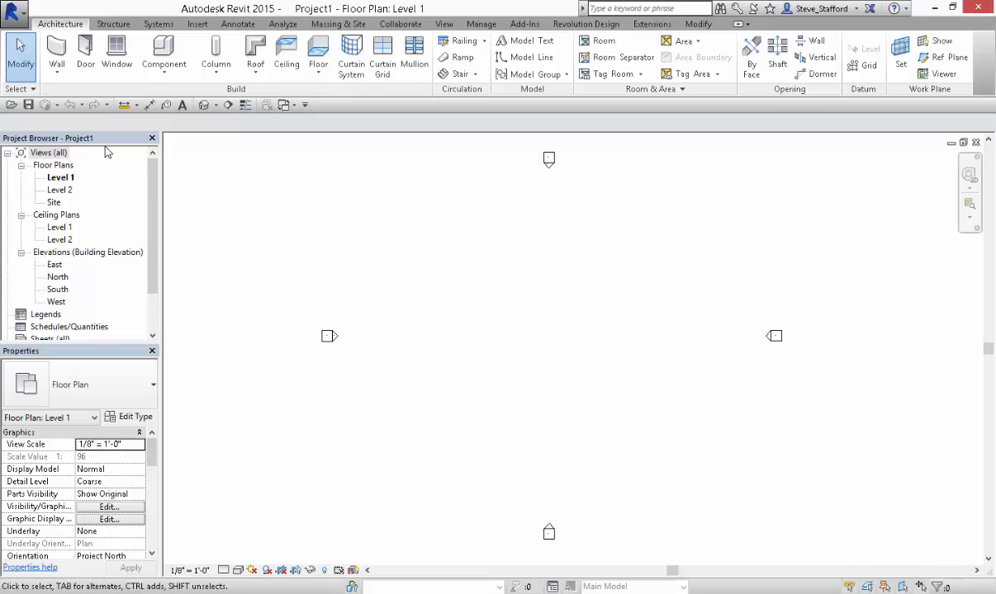
{"action": "mouse_move", "coordinate": [106, 150]}
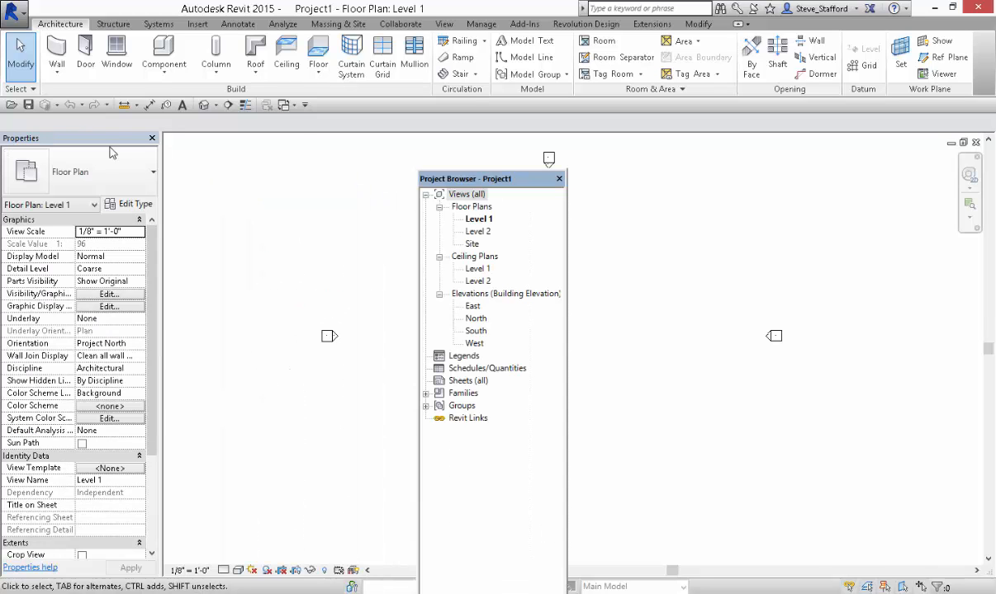
- Drag the Project Browser out of its left dock so it floats over the drawing area
{"action": "left_click", "coordinate": [152, 138]}
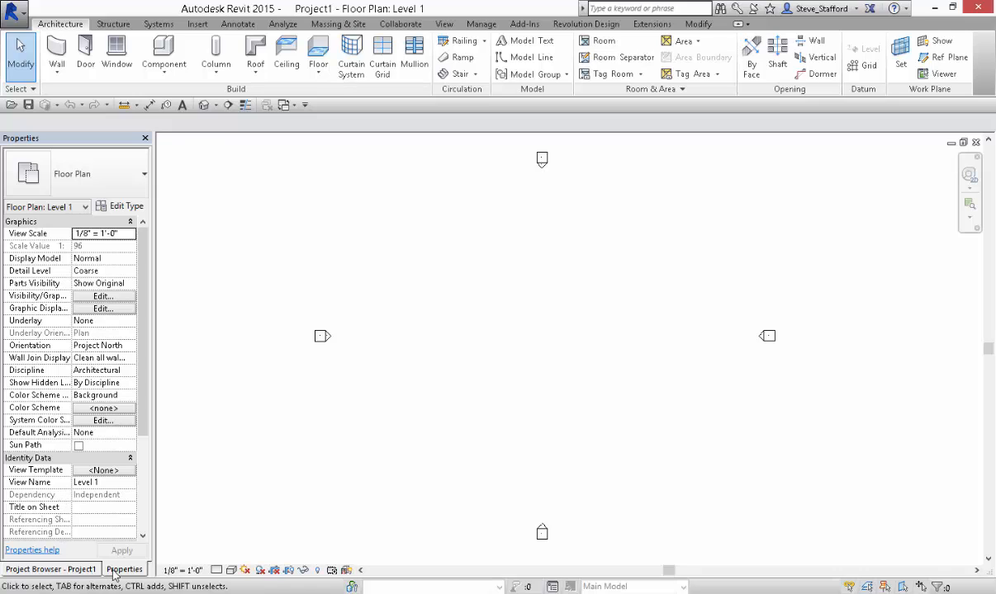
{"action": "mouse_move", "coordinate": [124, 569]}
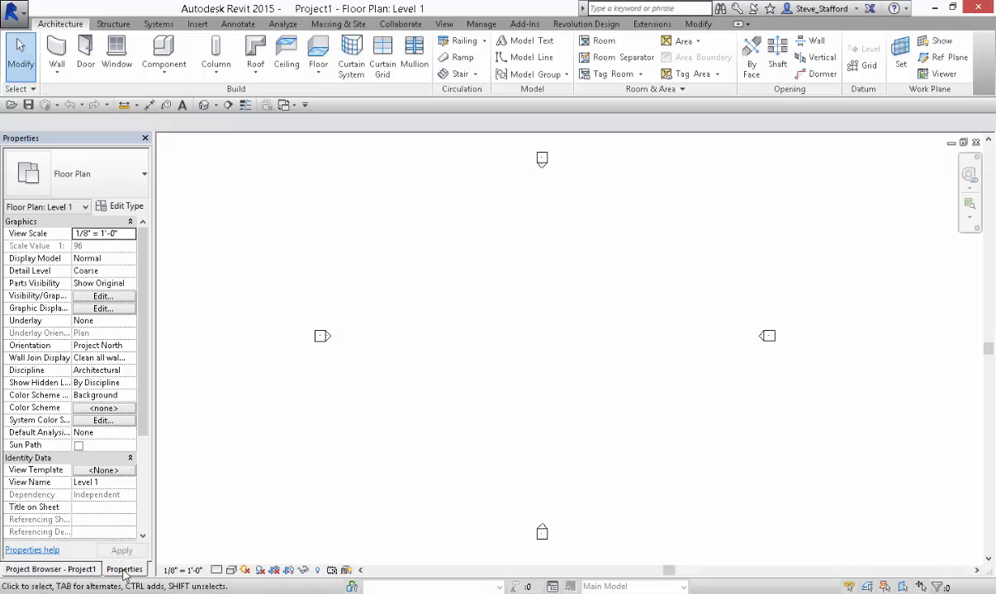
{"action": "left_click", "coordinate": [124, 570]}
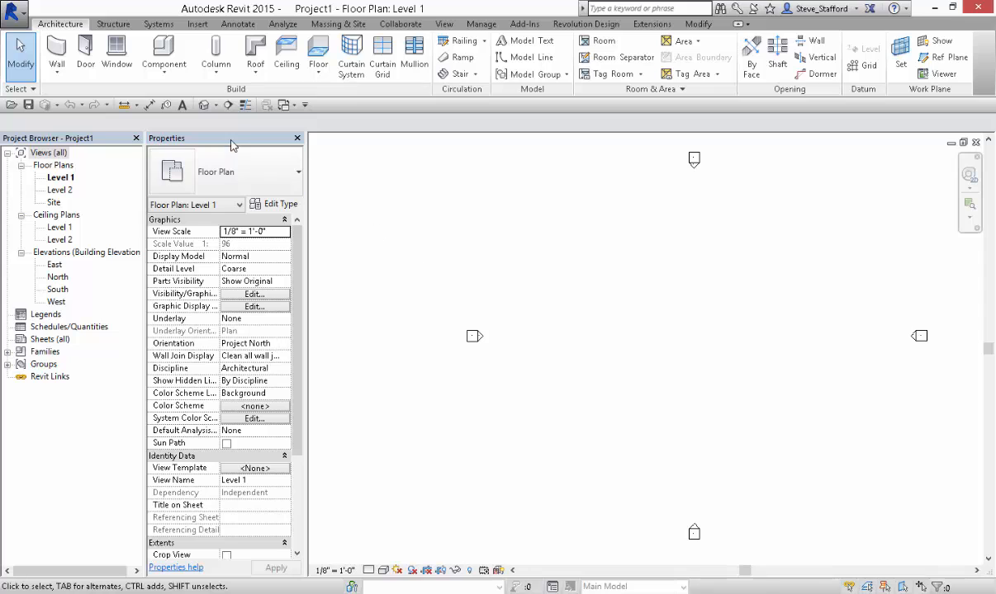
{"action": "mouse_move", "coordinate": [97, 158]}
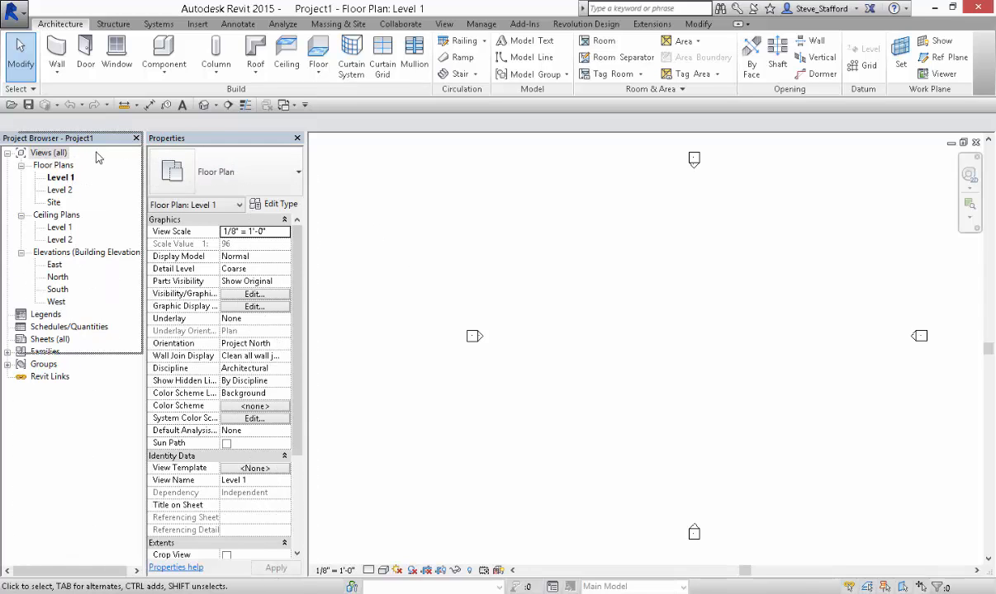